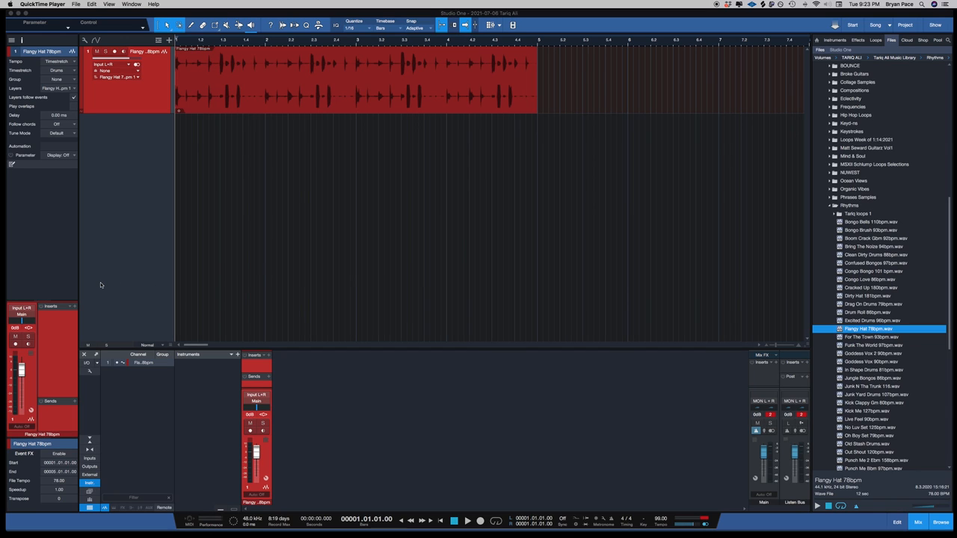
mouse_move(505, 261)
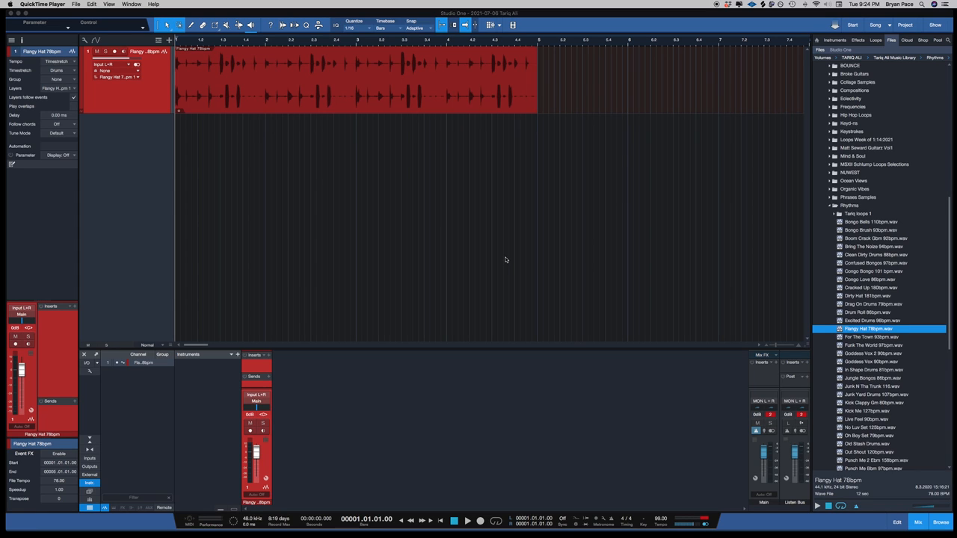
mouse_move(433, 275)
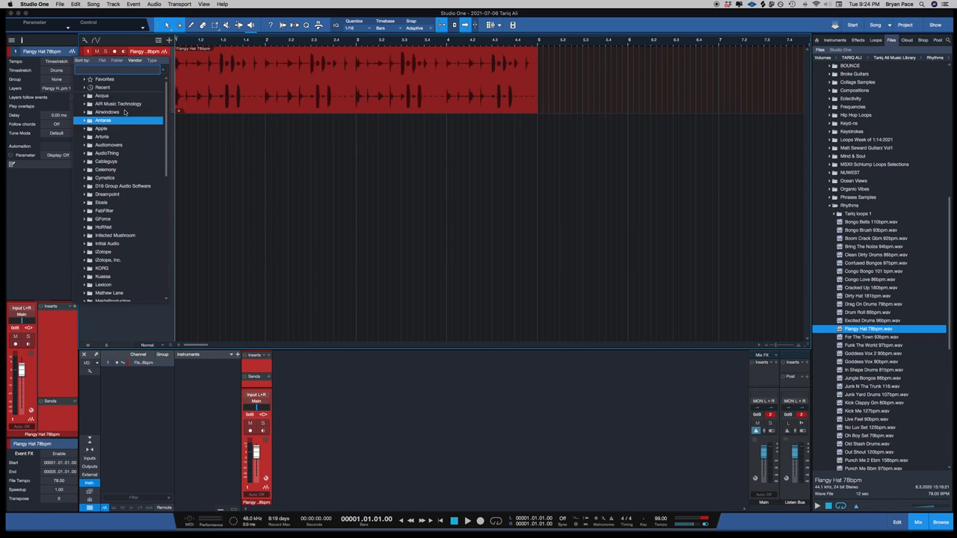
Search 'soo' in the Inserts browser and load soothe2 onto the Flangy Hat loop track
type("soo")
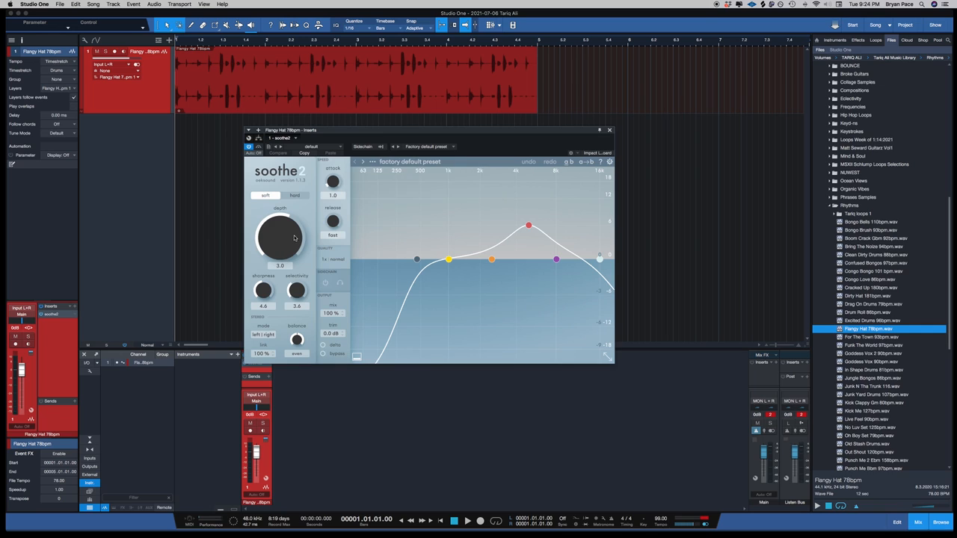
mouse_move(281, 237)
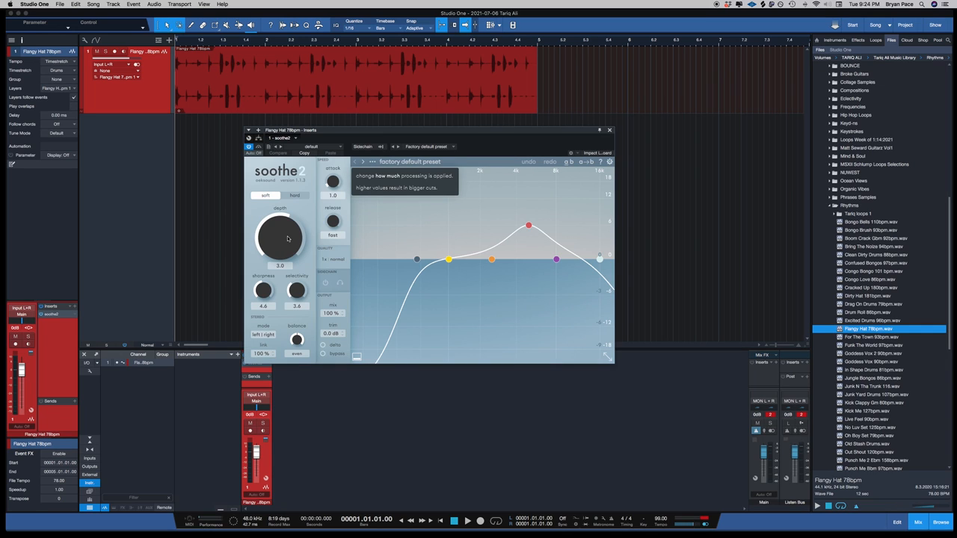
mouse_move(274, 272)
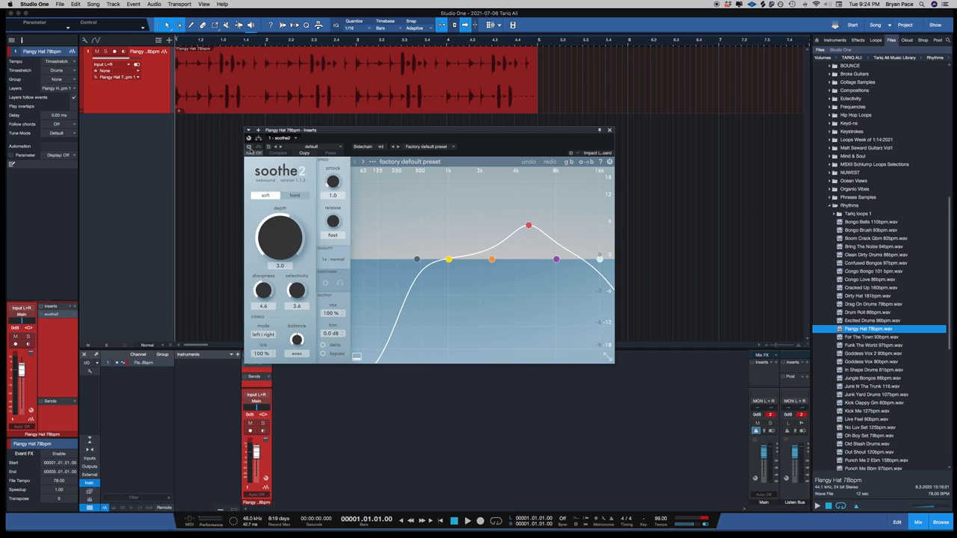
Audition the hi-hat loop while pushing the red upper band node into a tall peak over the harsh highs
left_click(467, 521)
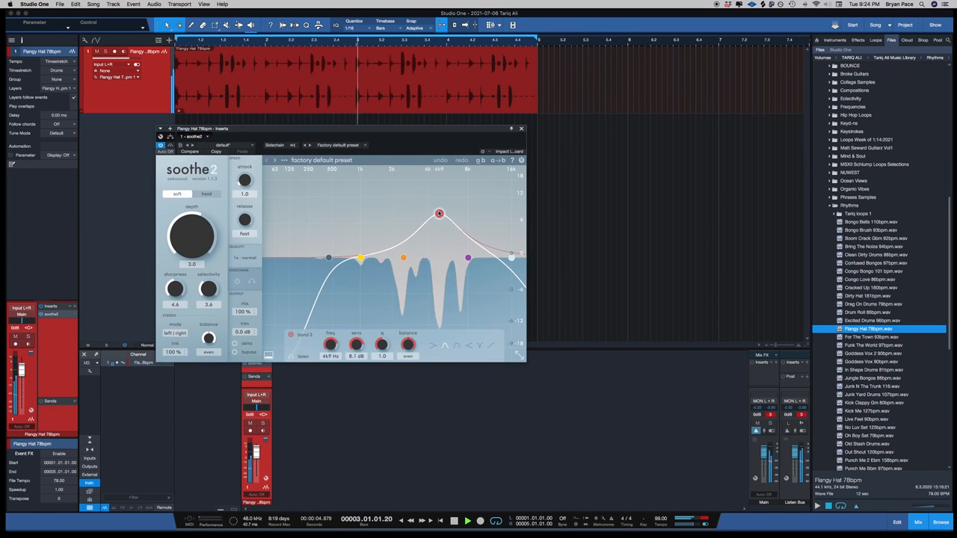
left_click_drag(439, 215, 437, 197)
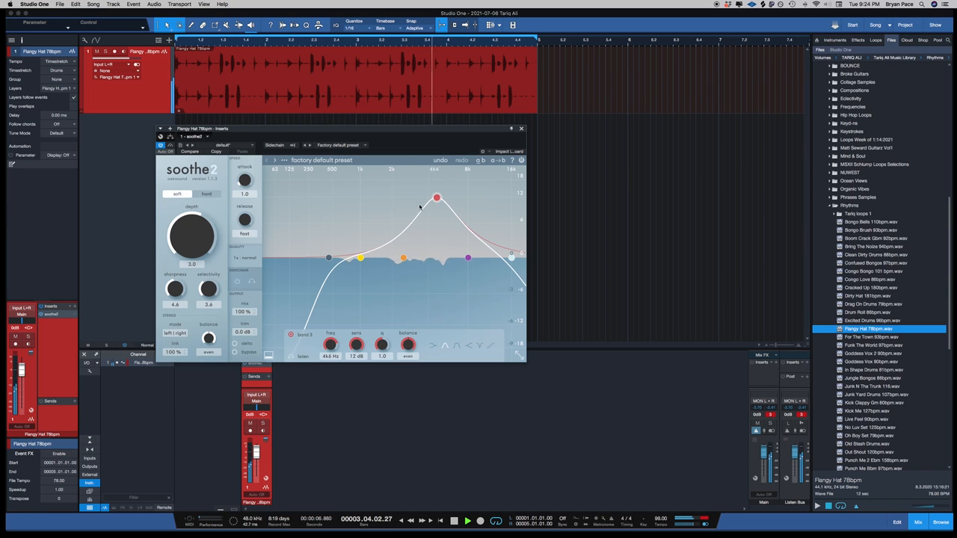
left_click_drag(436, 197, 434, 198)
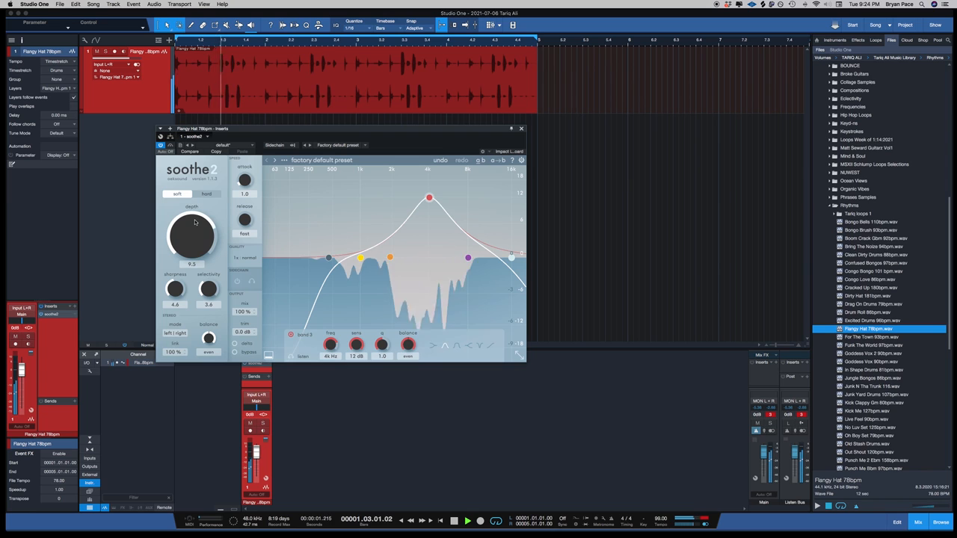
left_click_drag(192, 232, 191, 216)
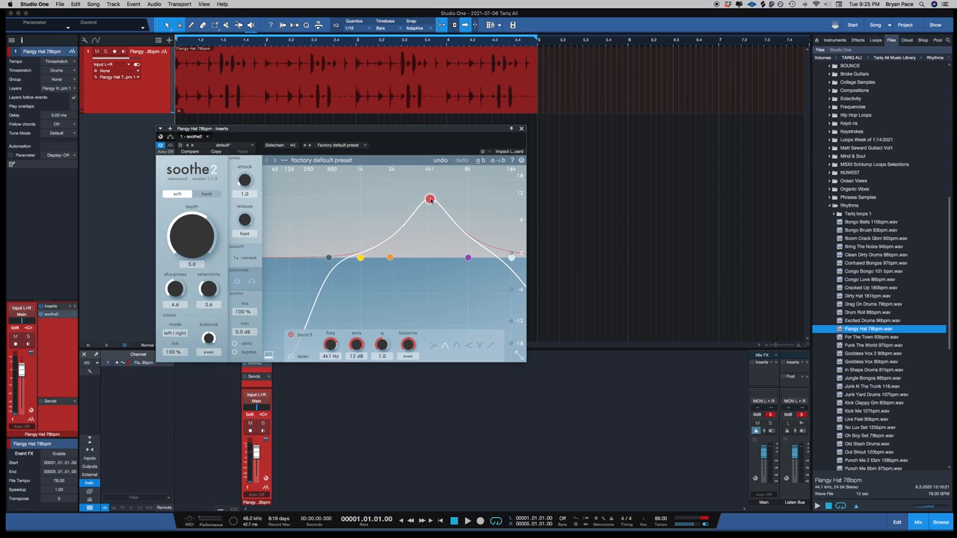
Nudge the peak band's boost height and frequency to refine its shape
left_click_drag(431, 200, 427, 207)
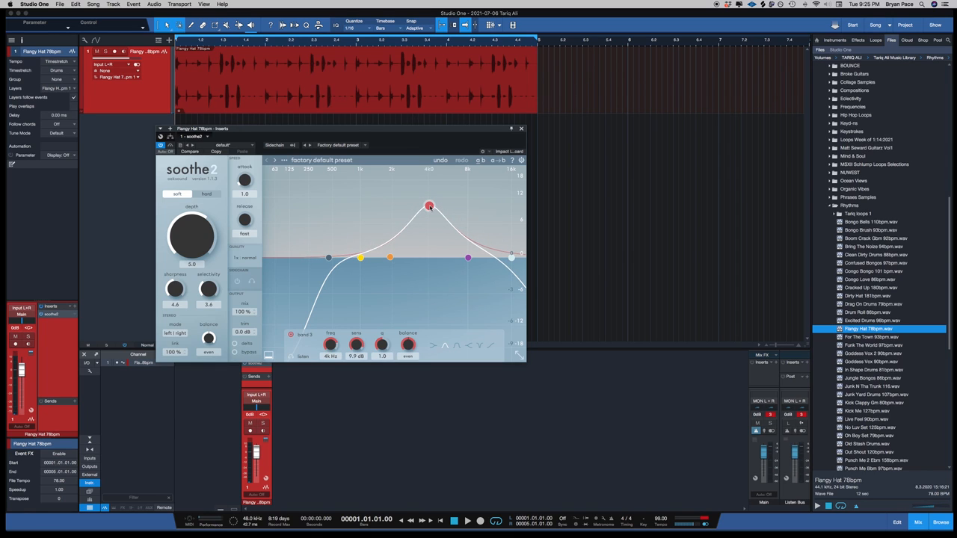
left_click_drag(429, 207, 430, 199)
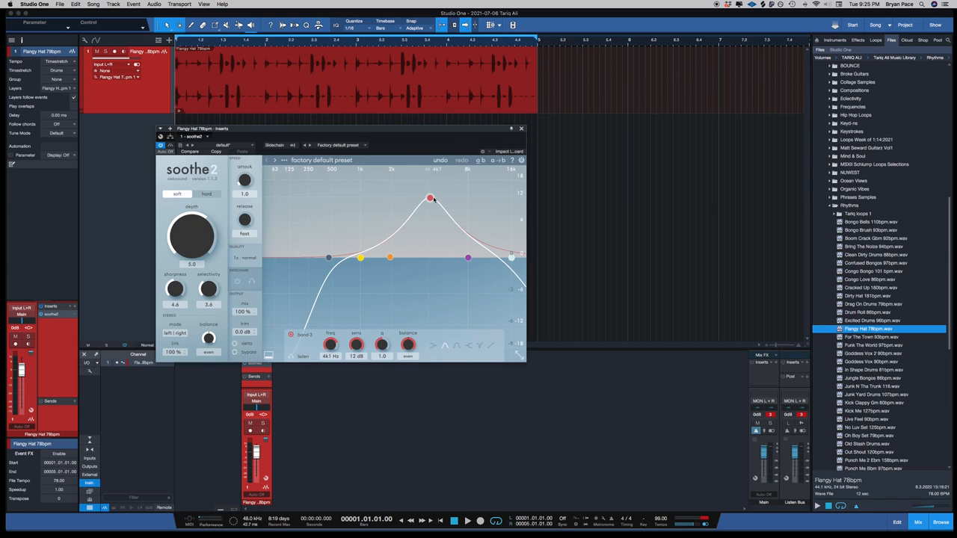
left_click_drag(430, 197, 427, 200)
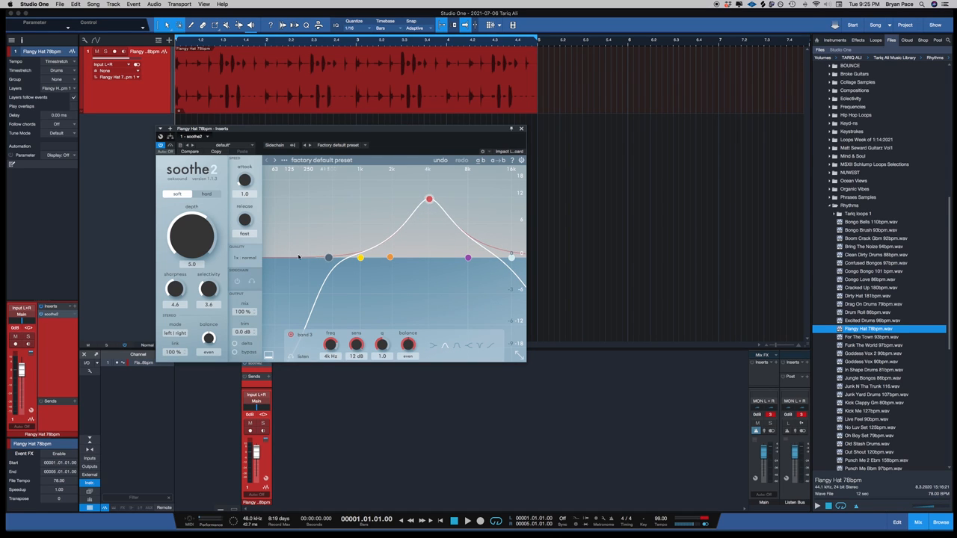
Play the loop again and set soothe2's Sharpness and Selectivity for a gentler resonance cut
left_click(467, 519)
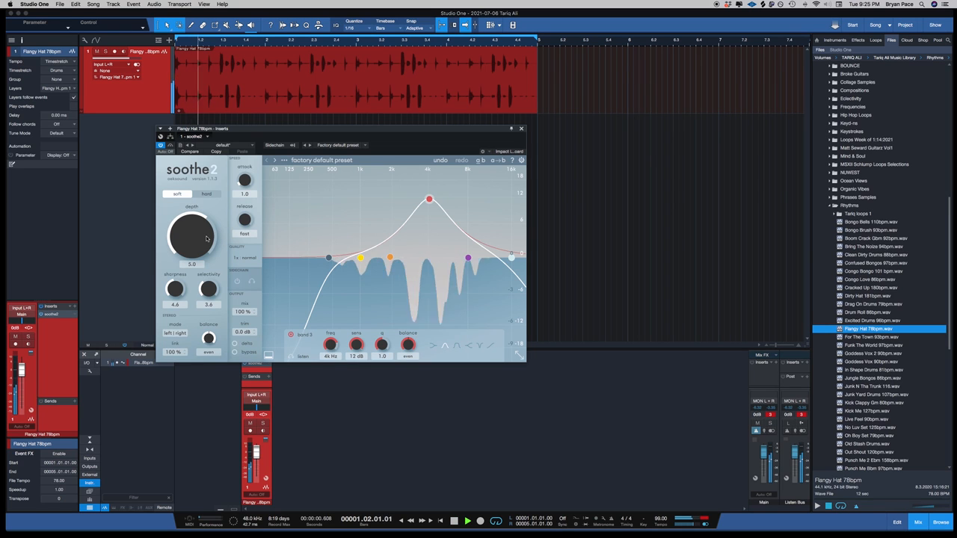
left_click_drag(175, 290, 175, 277)
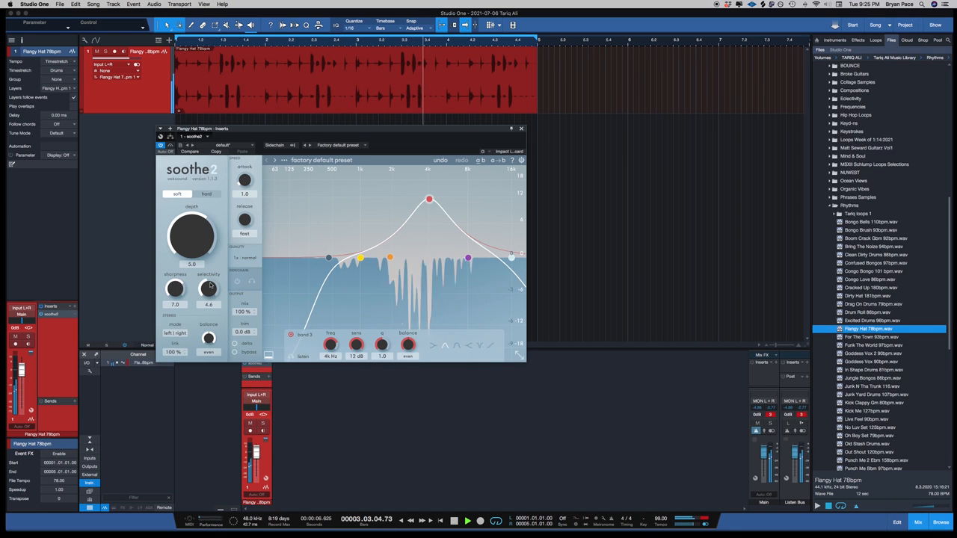
left_click_drag(209, 290, 209, 254)
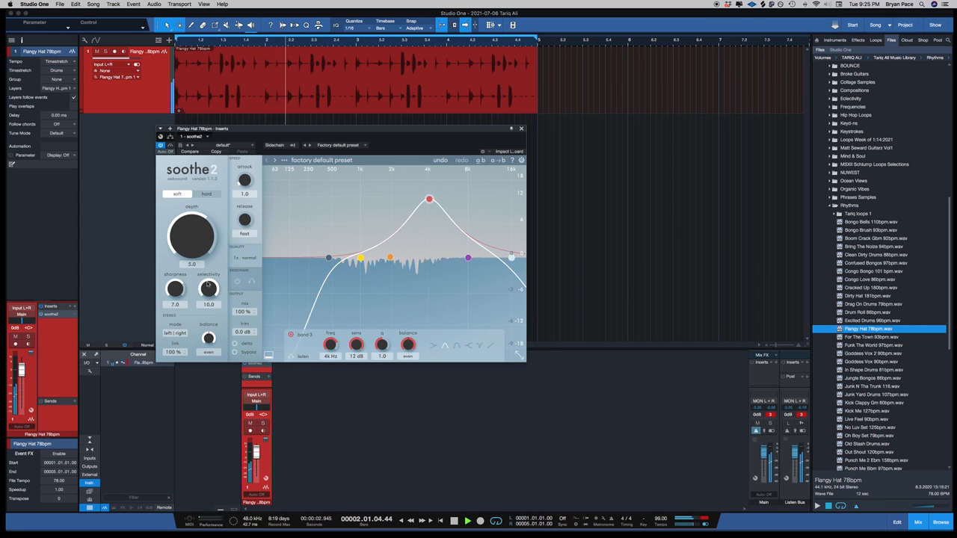
left_click_drag(207, 290, 208, 299)
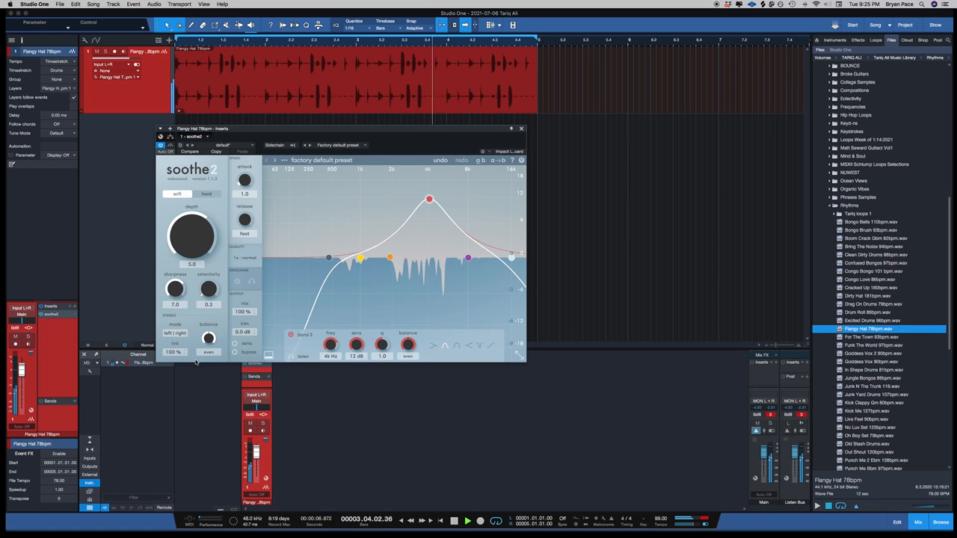
left_click_drag(208, 289, 208, 269)
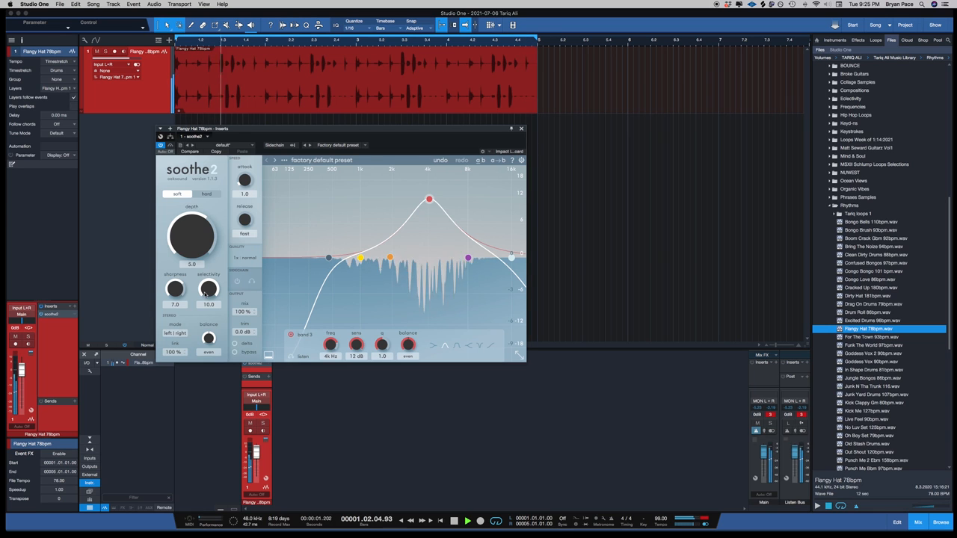
Settle the Depth knob so less overall processing is applied
left_click_drag(191, 237, 191, 221)
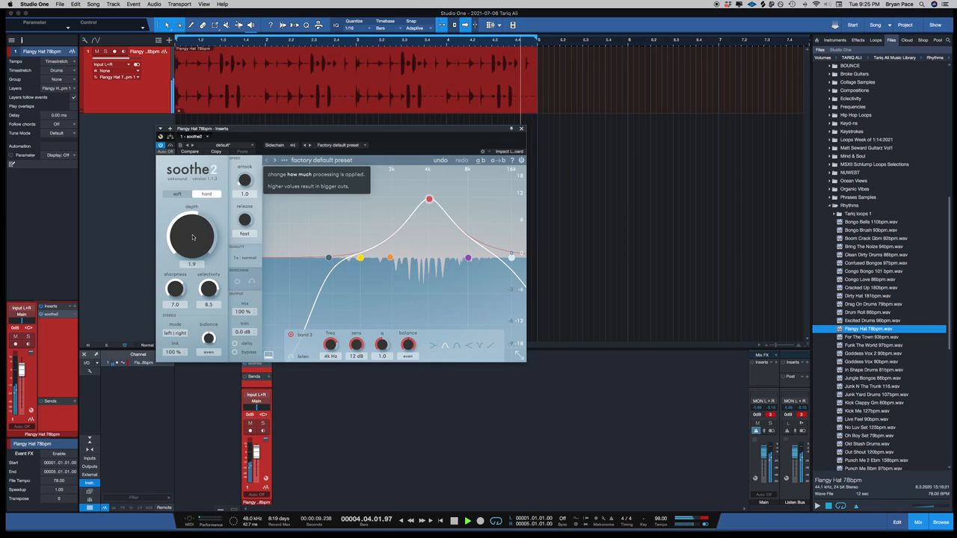
left_click_drag(191, 236, 191, 254)
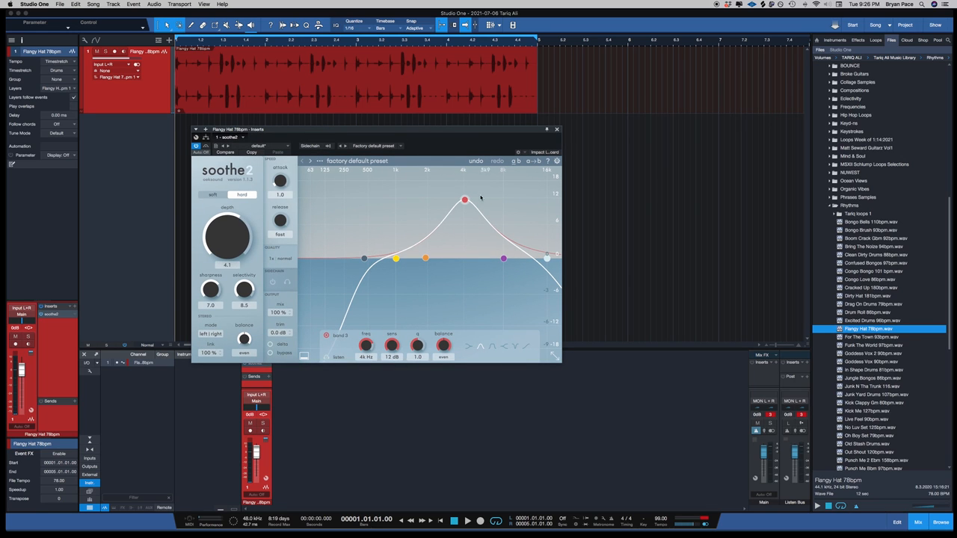
Drop the upper band into a dip below the line, then bring it back to a tall boost
left_click_drag(464, 200, 466, 290)
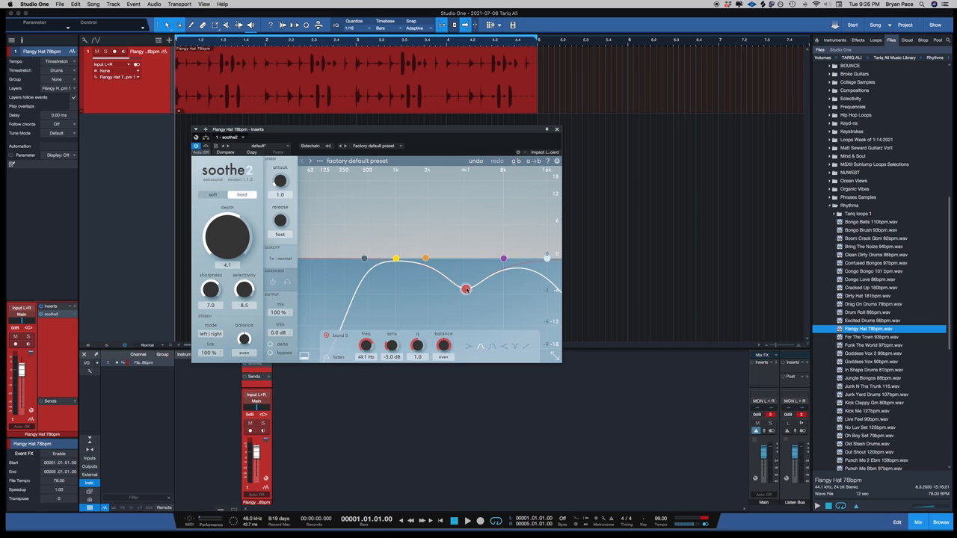
left_click_drag(467, 290, 466, 284)
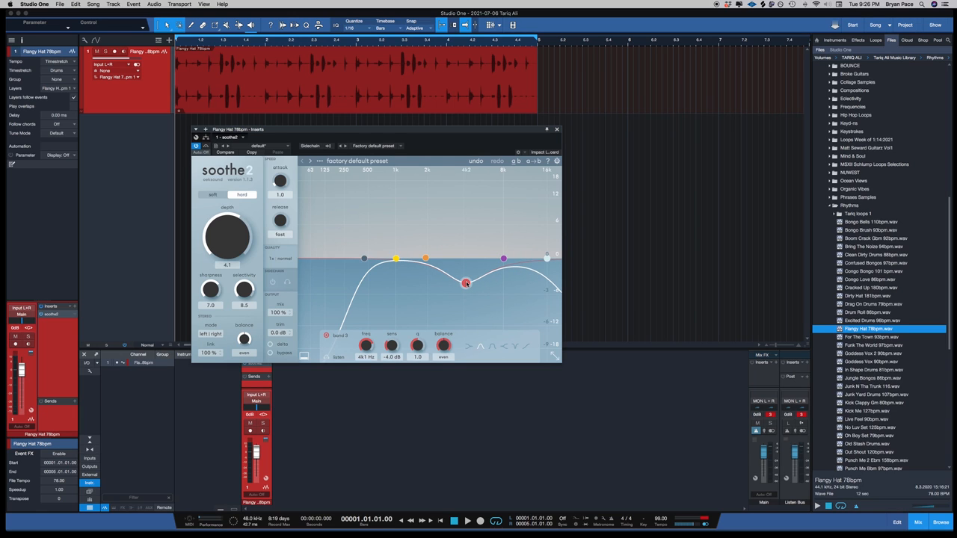
left_click_drag(467, 283, 463, 249)
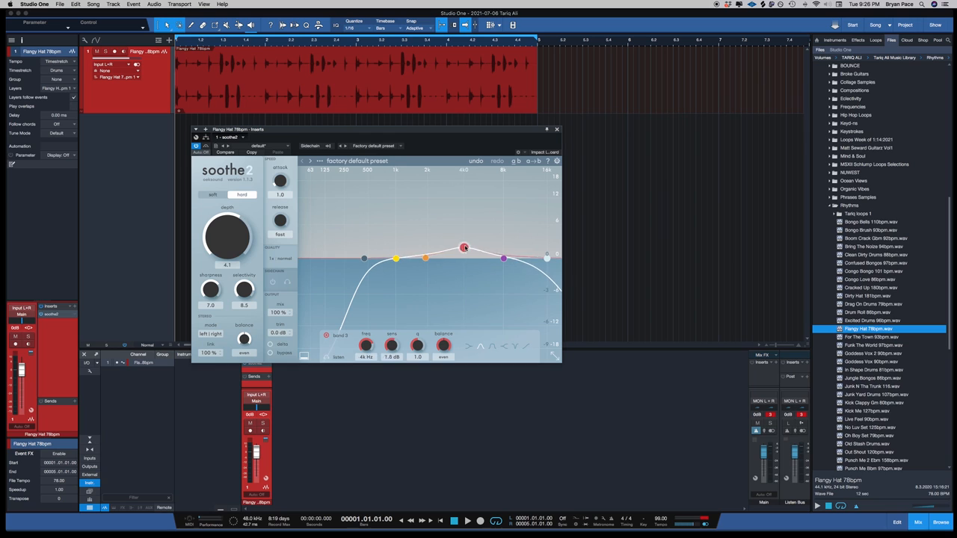
left_click_drag(465, 248, 465, 203)
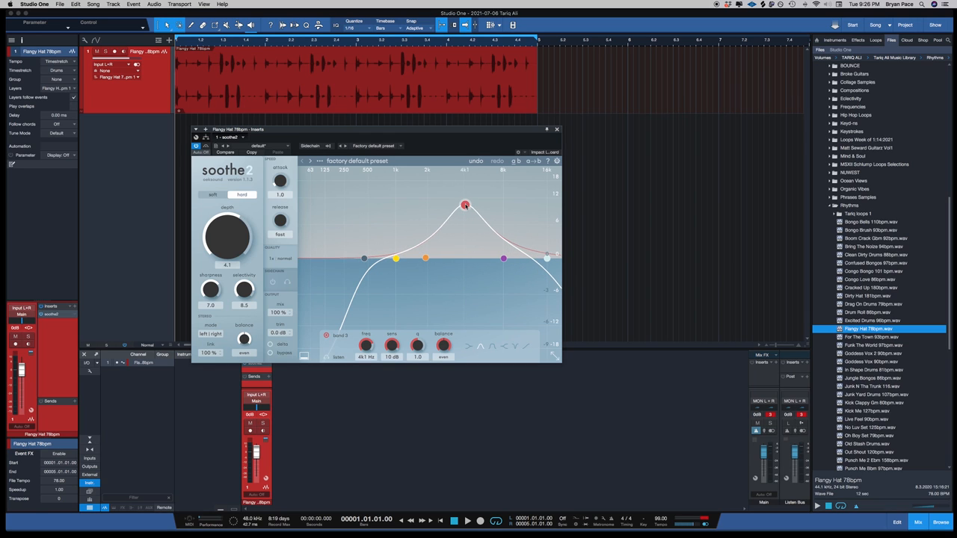
left_click_drag(465, 206, 465, 206)
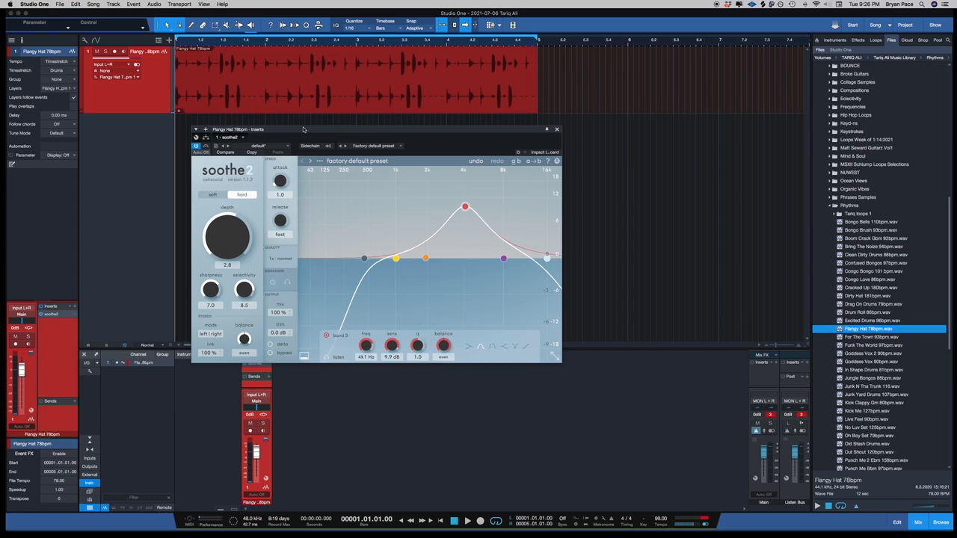
mouse_move(559, 278)
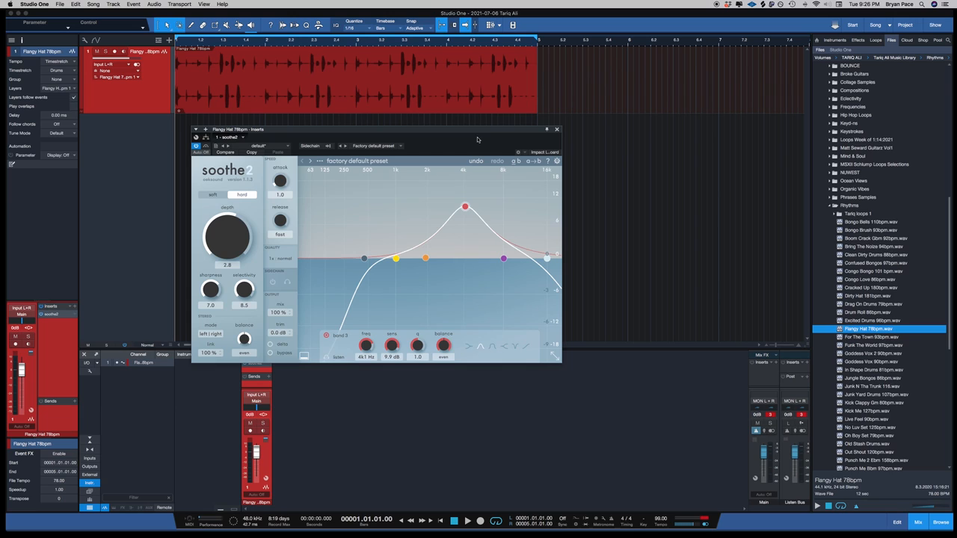
mouse_move(407, 134)
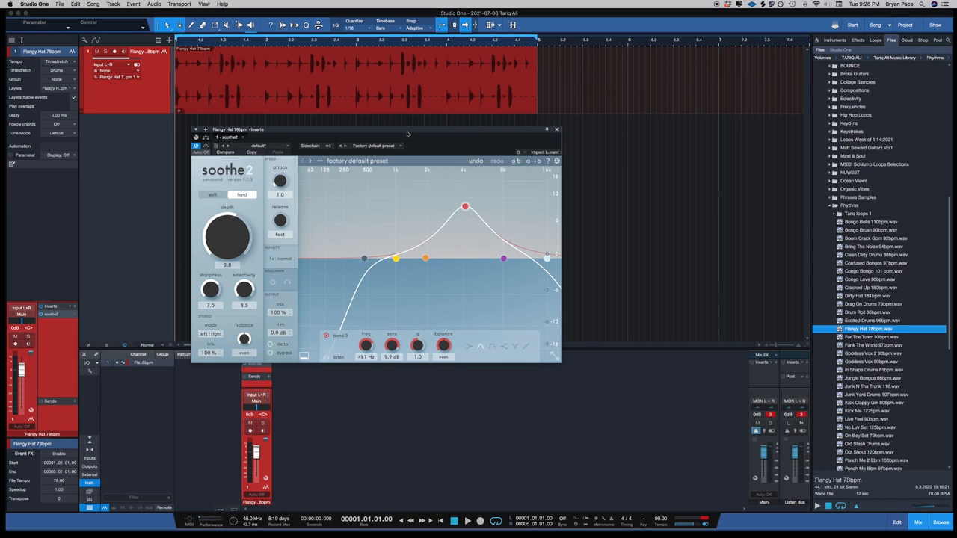